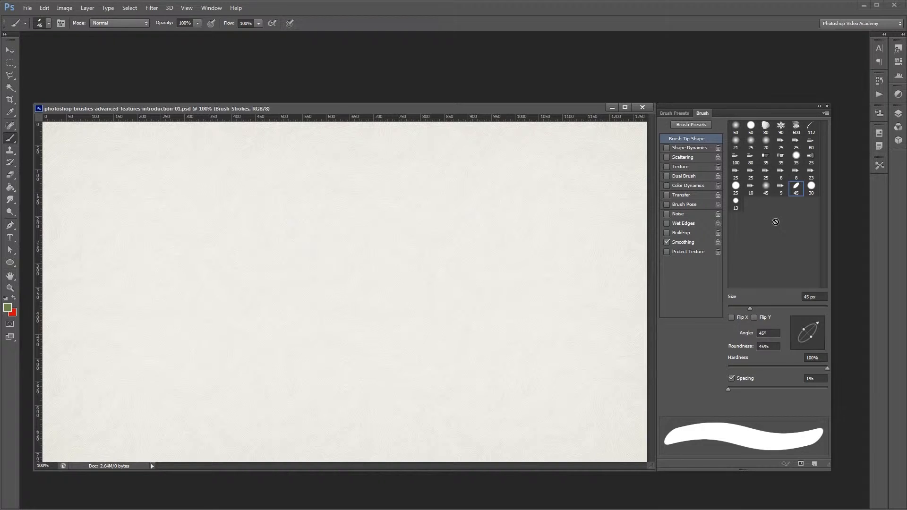
mouse_move(804, 202)
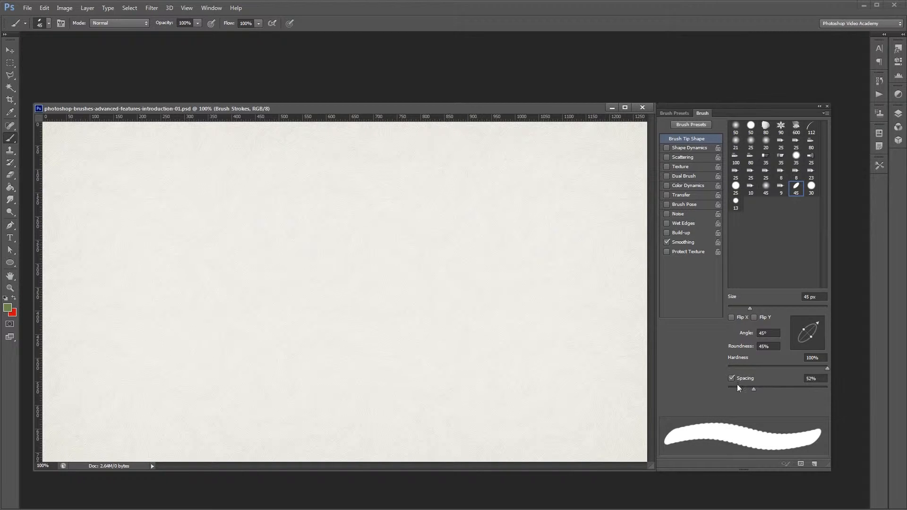
Enable Transfer, paint a solid and a 100% opacity-jitter stroke, then reach the Control choices.
click(681, 195)
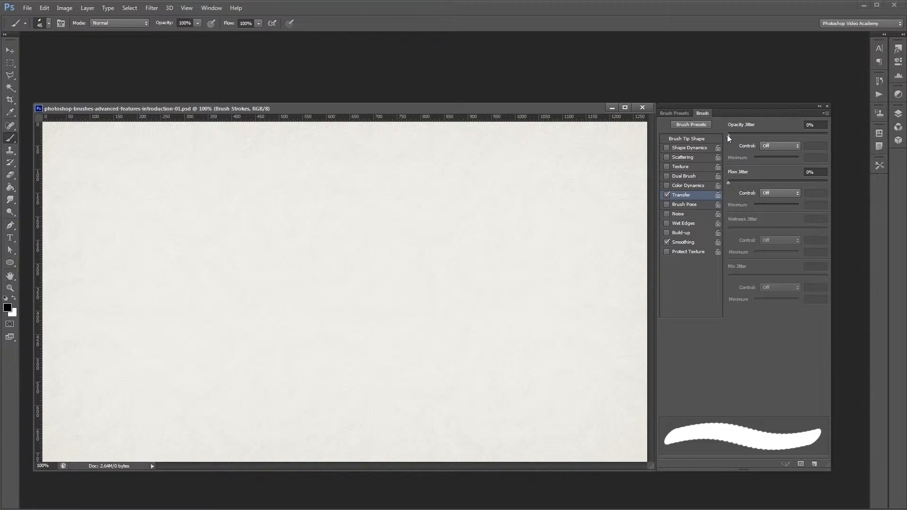
mouse_move(728, 139)
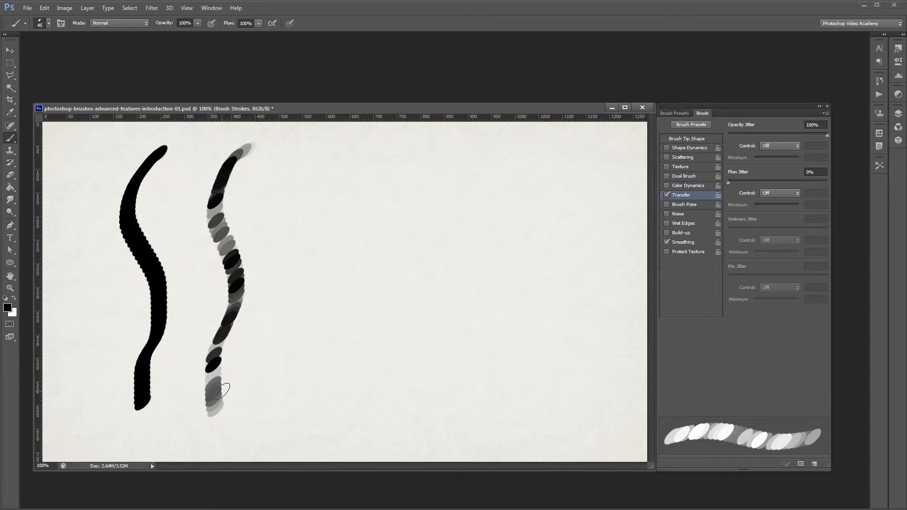
mouse_move(725, 120)
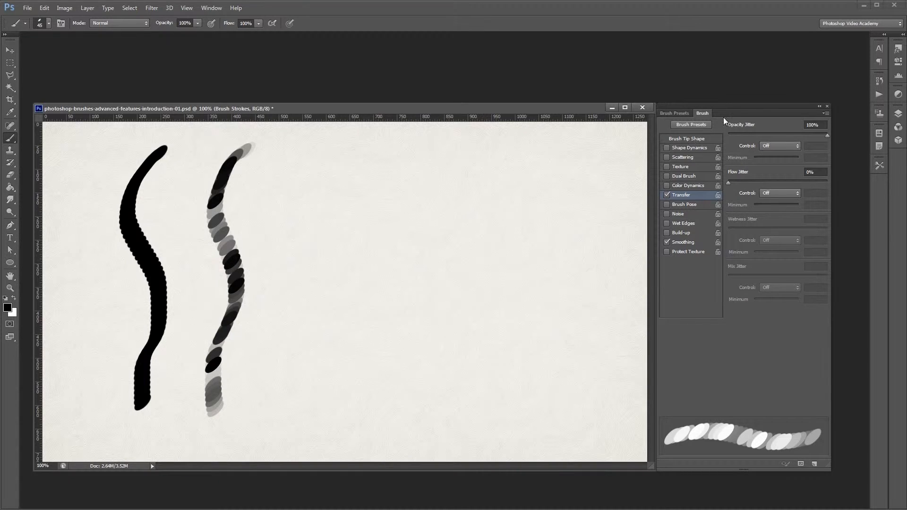
click(778, 145)
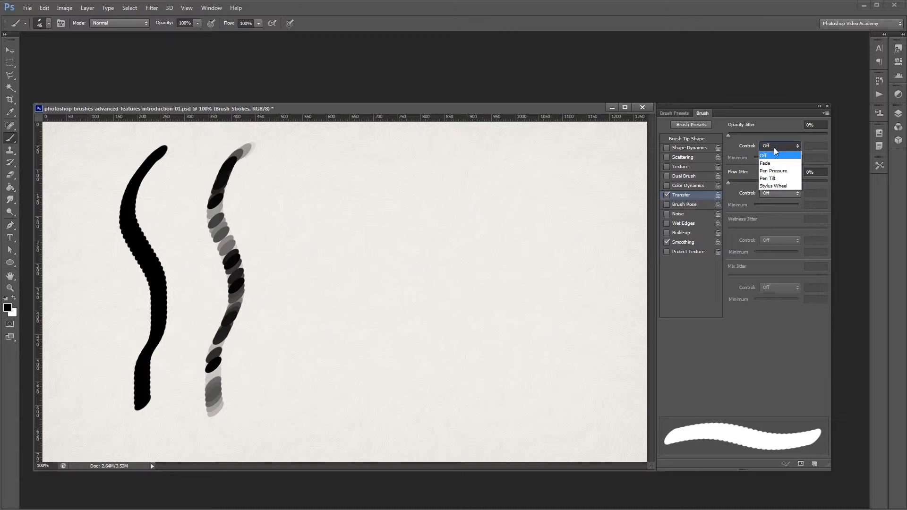
Set Opacity Jitter Control to Fade and paint two strokes fading transparent to black.
click(773, 171)
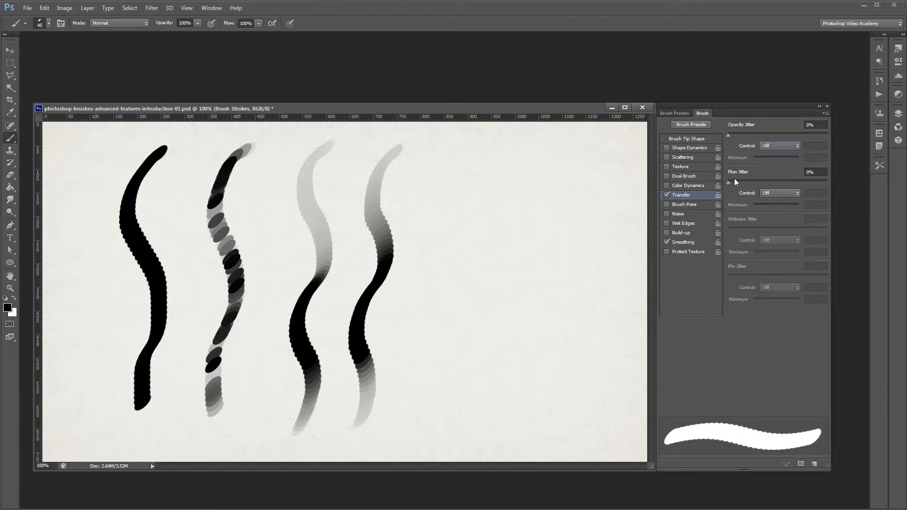
mouse_move(731, 189)
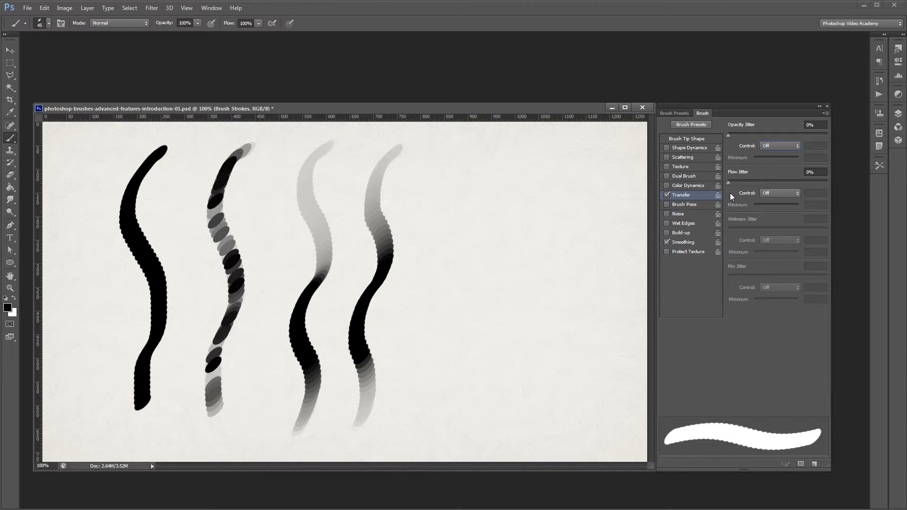
mouse_move(744, 169)
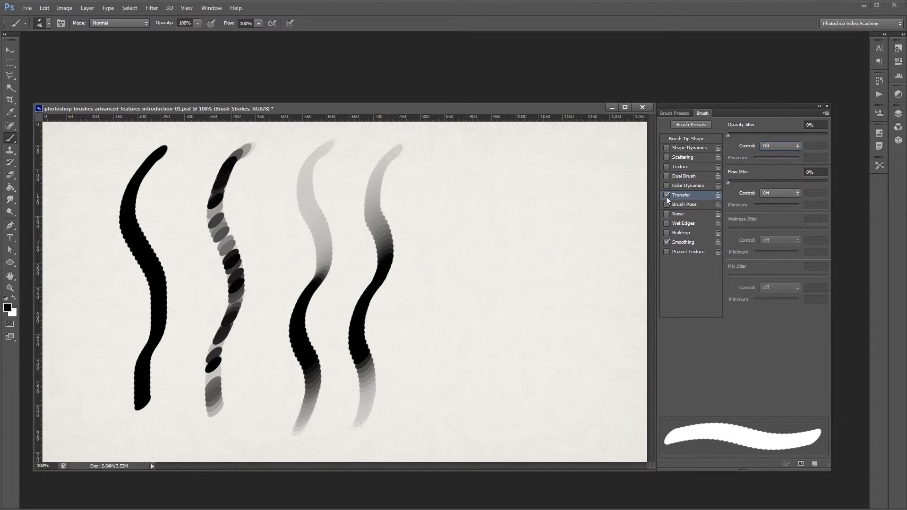
Paint a 50% opacity gray patch with Transfer off, then a 10% flow smudge with it back on.
click(197, 23)
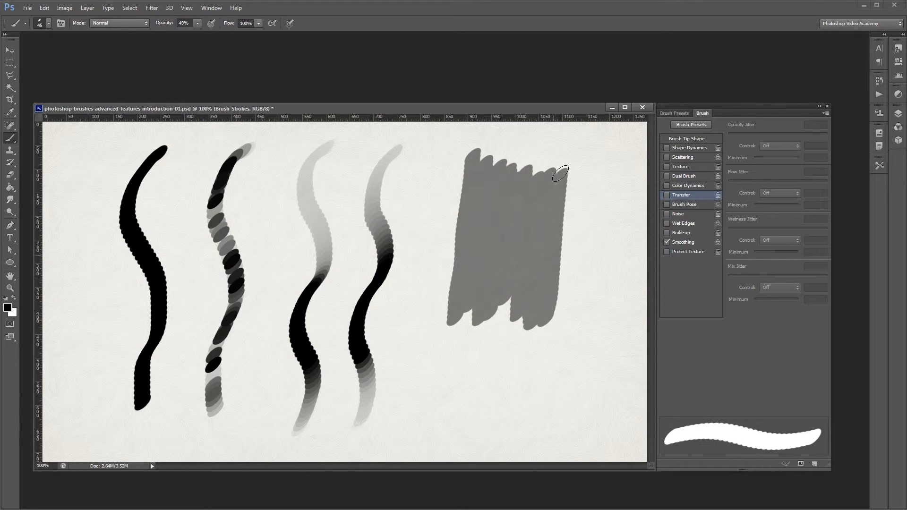
click(197, 23)
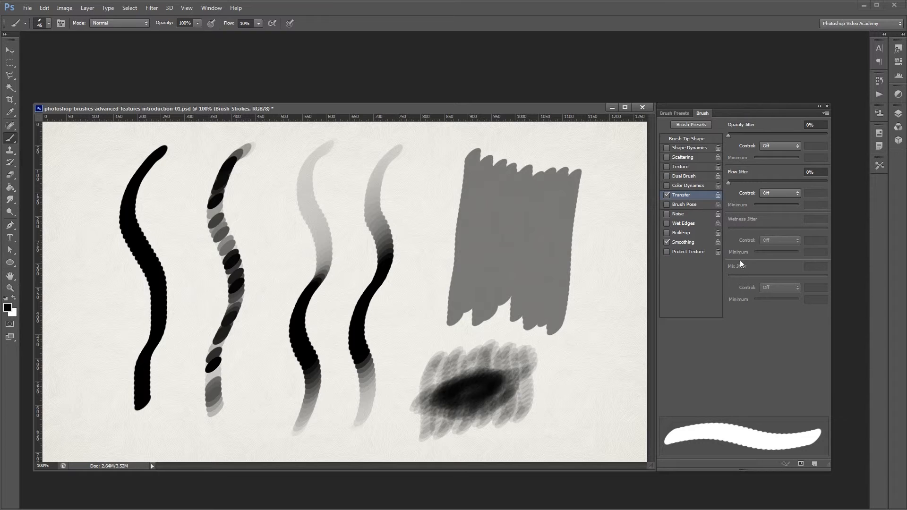
mouse_move(746, 269)
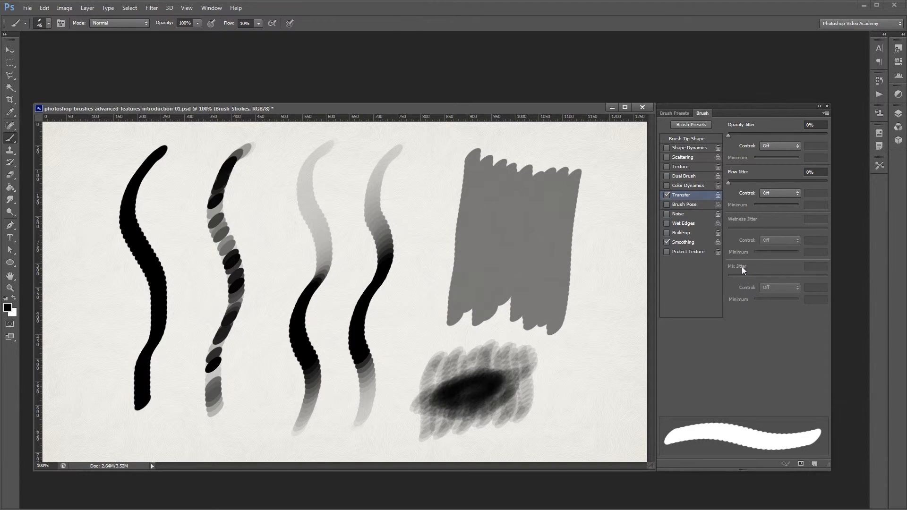
mouse_move(736, 275)
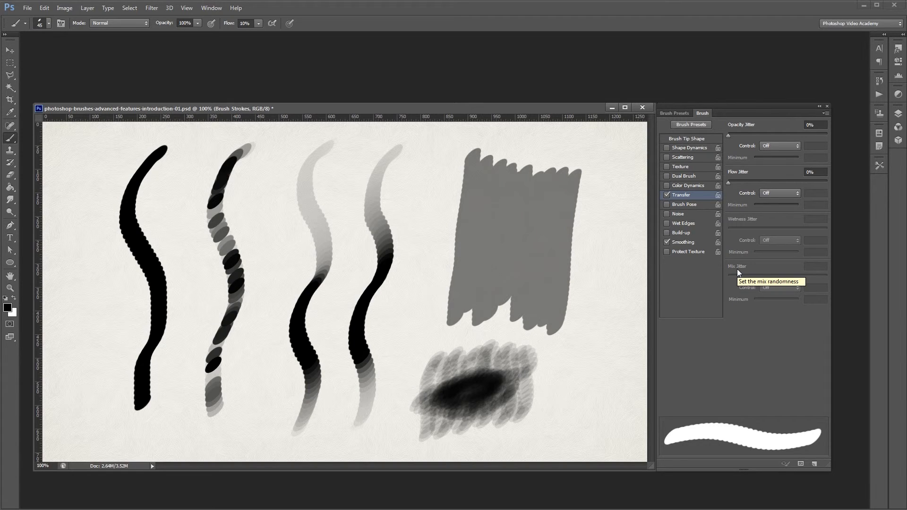
mouse_move(738, 272)
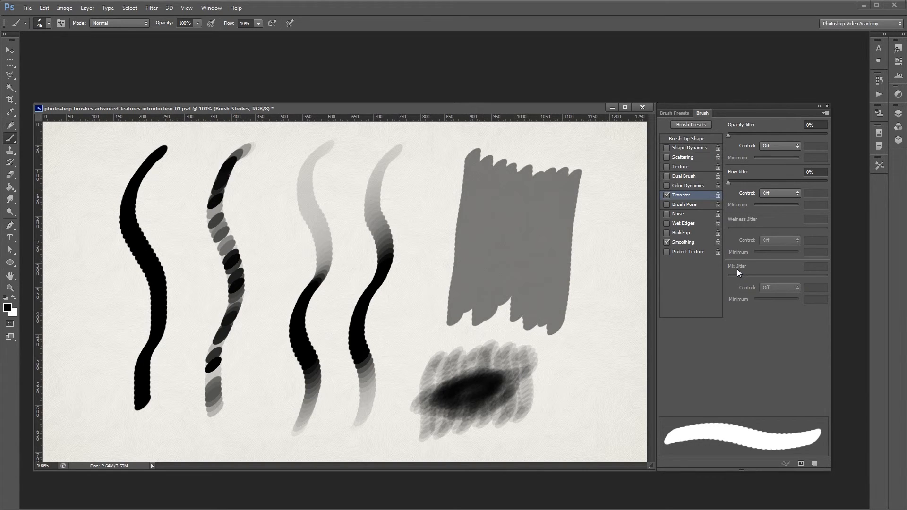